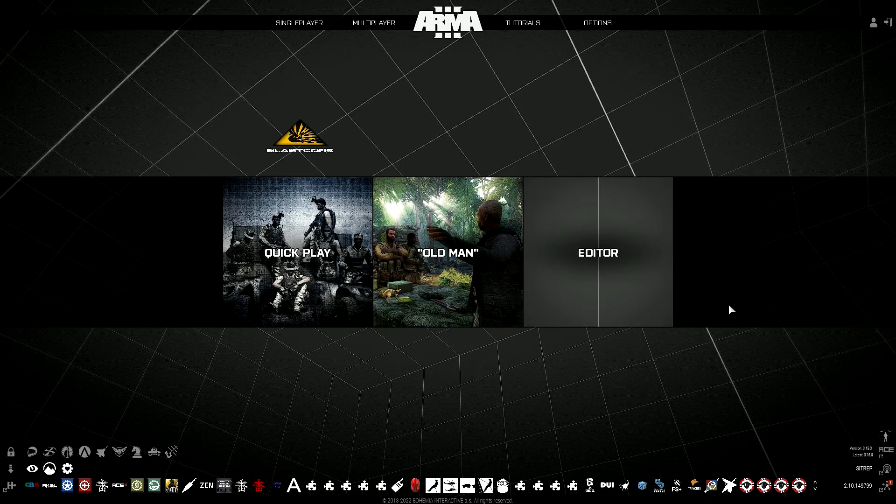
pyautogui.moveTo(713, 394)
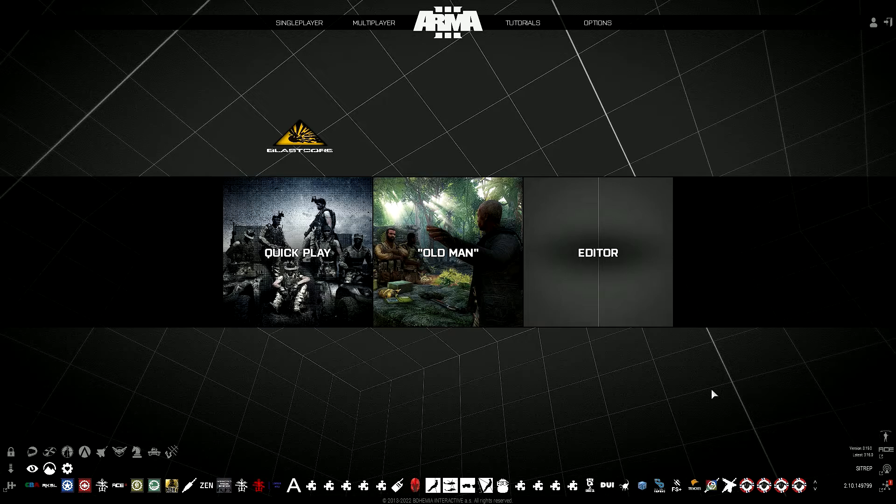
pyautogui.moveTo(720, 431)
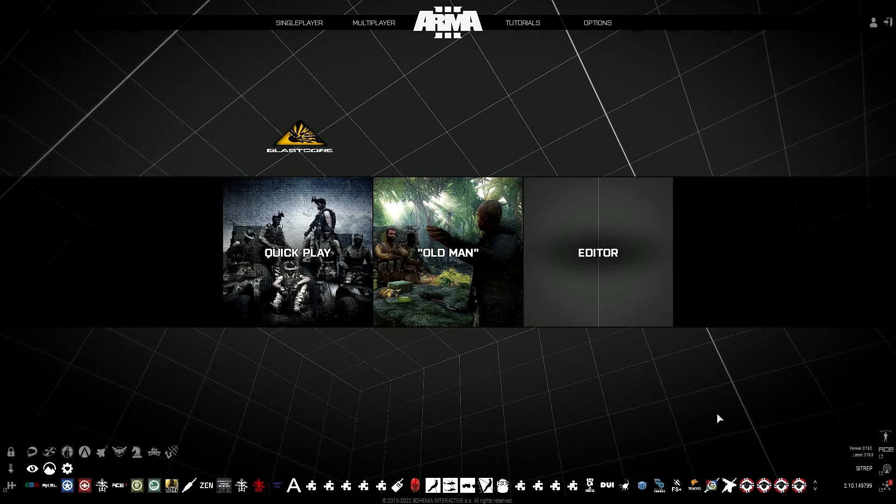
pyautogui.moveTo(142, 472)
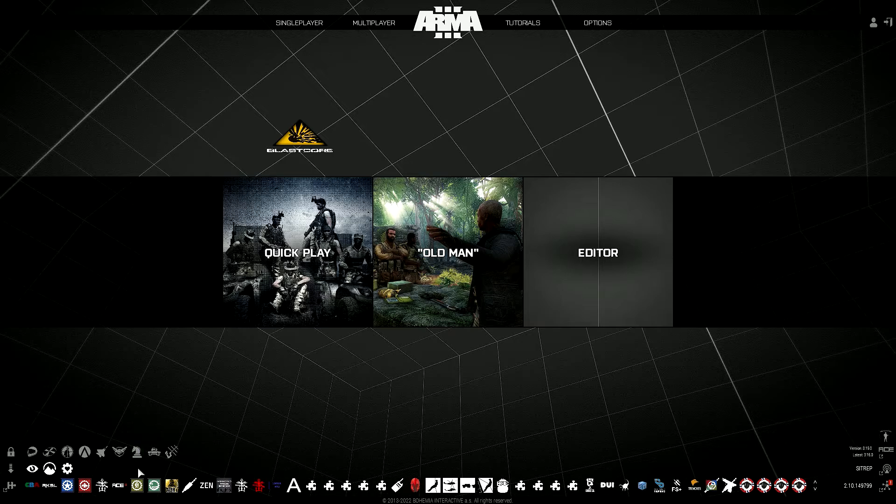
pyautogui.moveTo(108, 491)
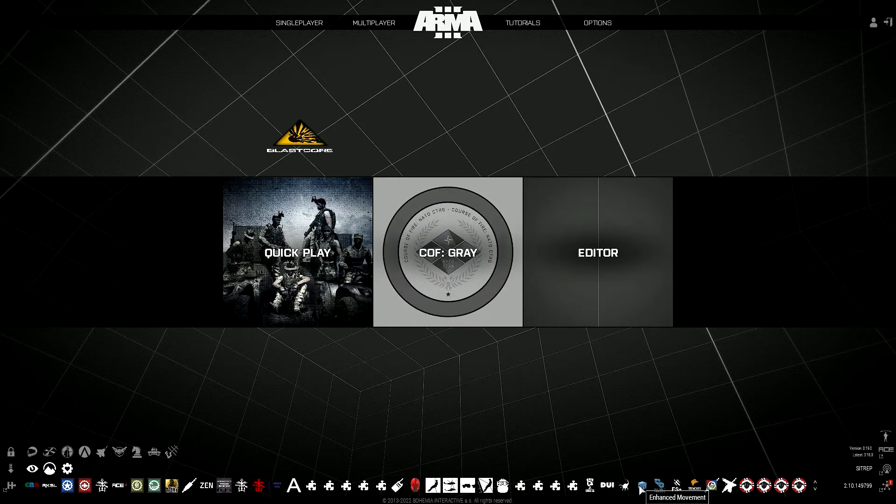
pyautogui.moveTo(526, 450)
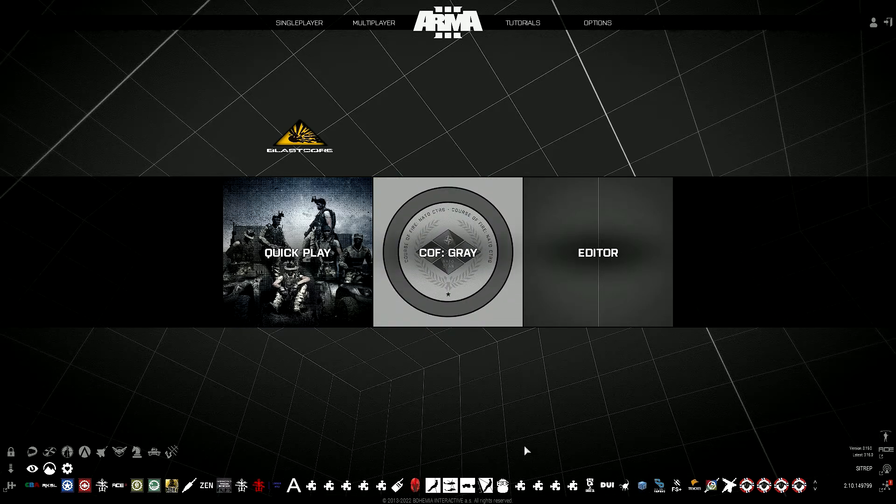
pyautogui.moveTo(487, 446)
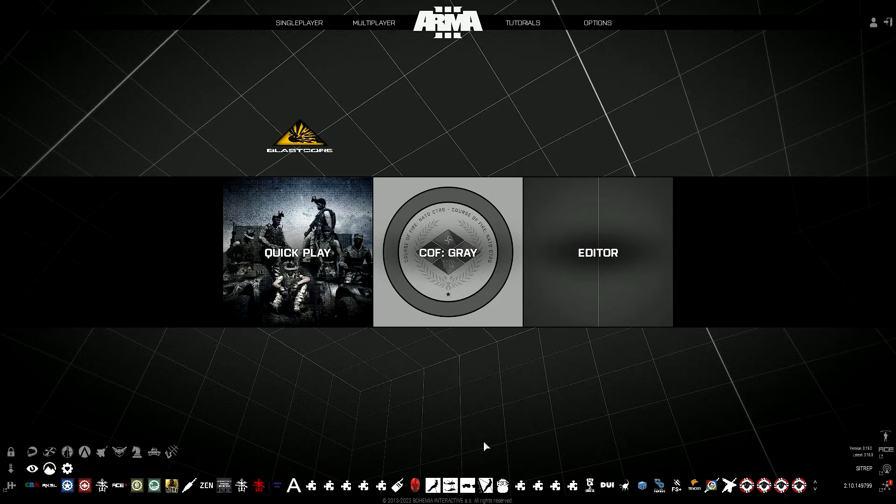
pyautogui.moveTo(416, 457)
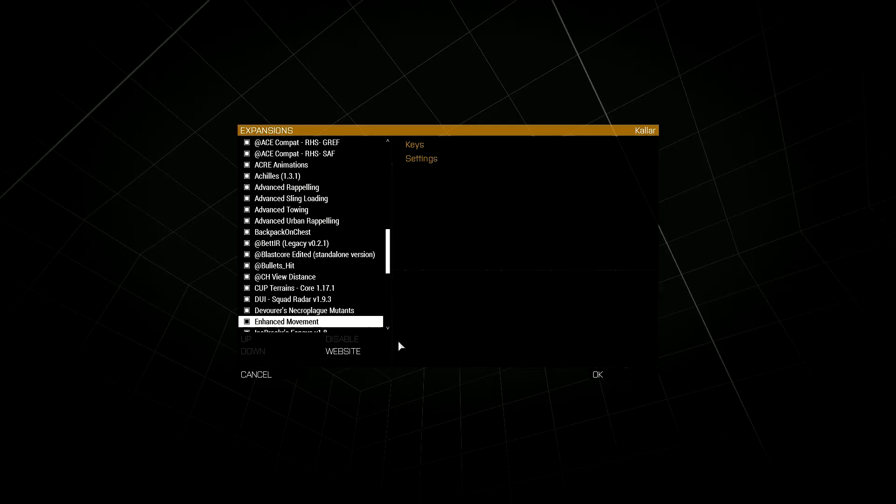
pyautogui.click(313, 253)
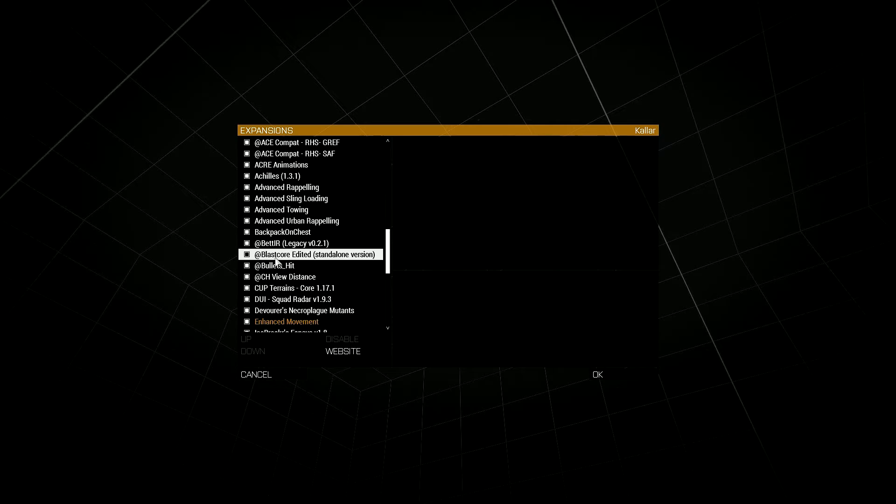
pyautogui.click(294, 287)
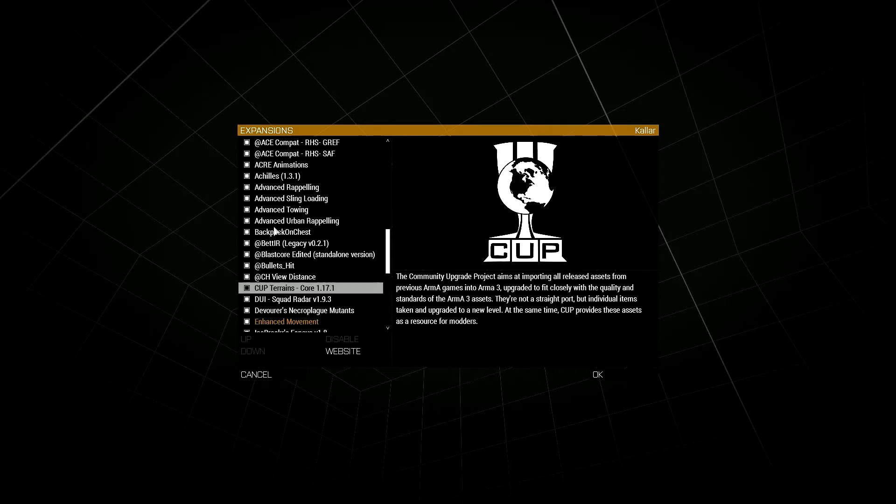
pyautogui.scroll(-3)
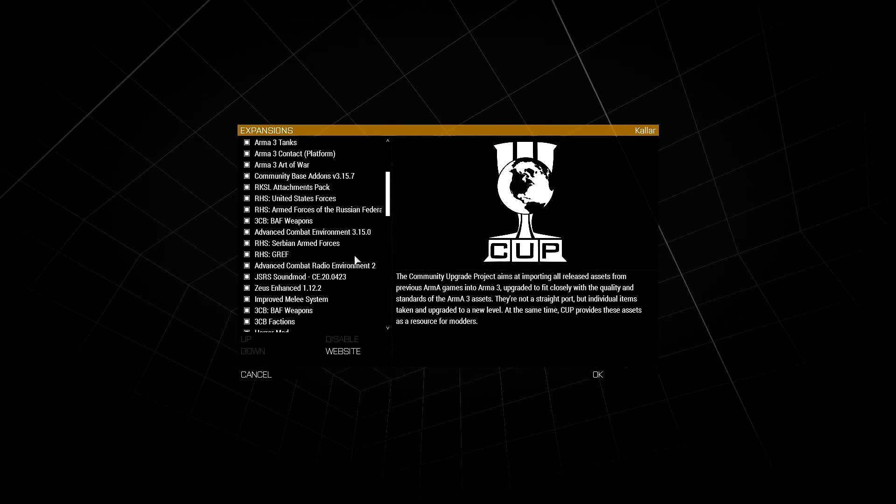
pyautogui.scroll(-3)
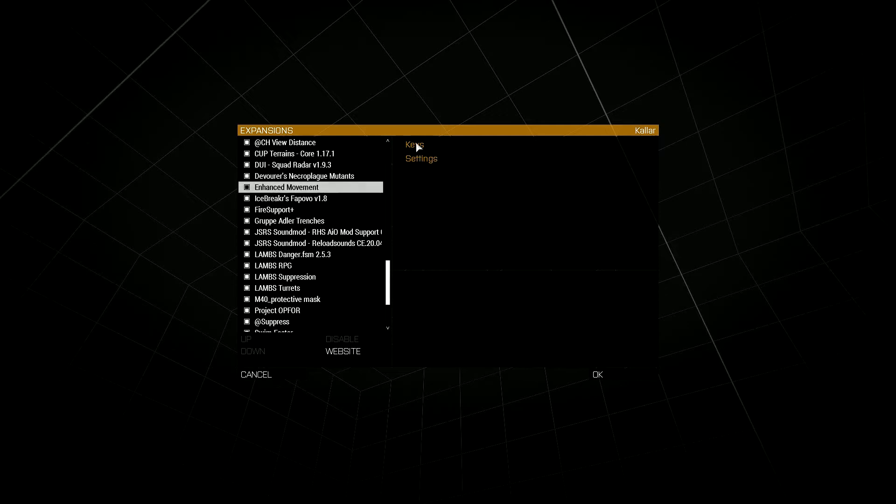
# View Enhanced Movement's key assignments mapping Jump/Climb, Use, Self Interaction, Jump only and Climb only to User Actions 1–5.
pyautogui.click(421, 159)
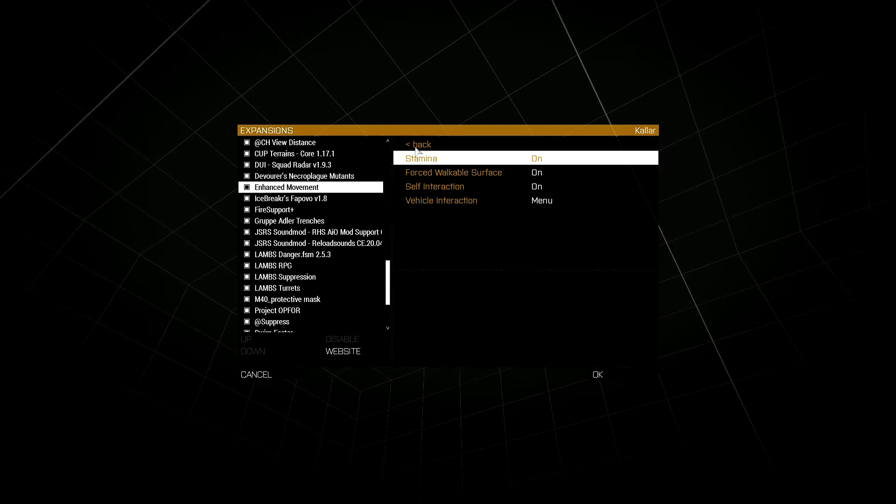
pyautogui.click(418, 144)
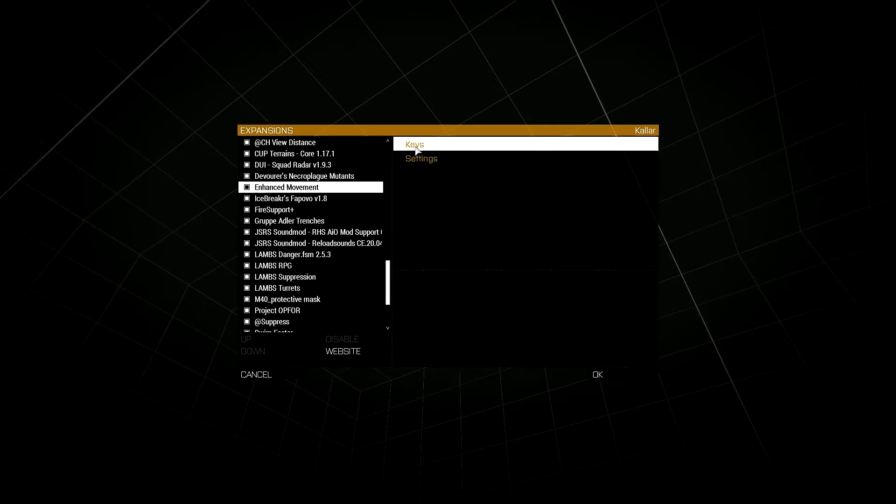
pyautogui.click(414, 145)
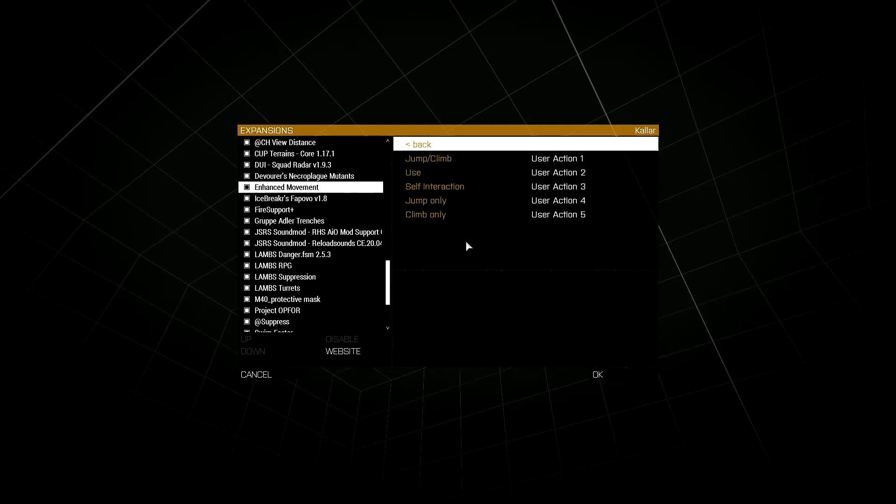
pyautogui.moveTo(452, 196)
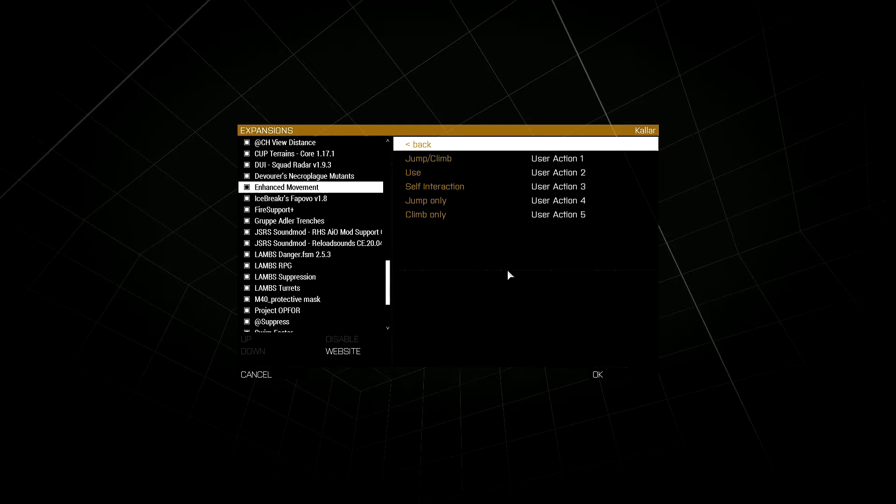
pyautogui.moveTo(543, 181)
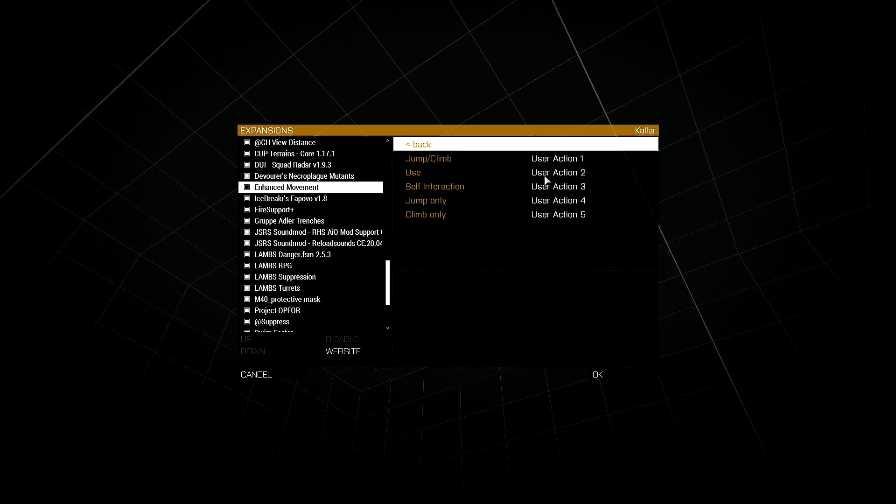
pyautogui.moveTo(541, 229)
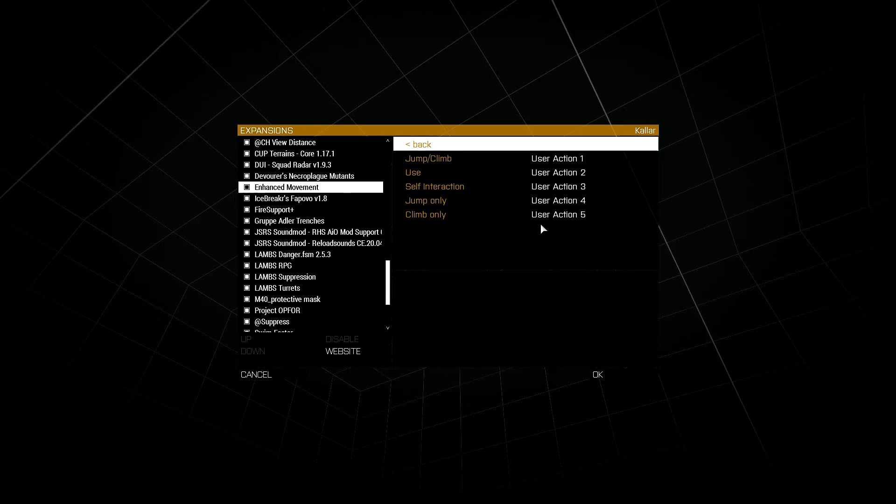
pyautogui.moveTo(534, 166)
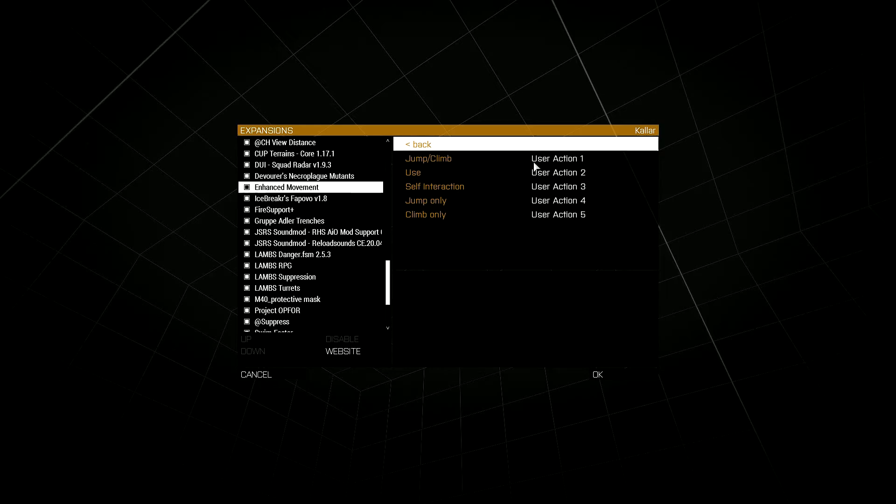
pyautogui.moveTo(550, 162)
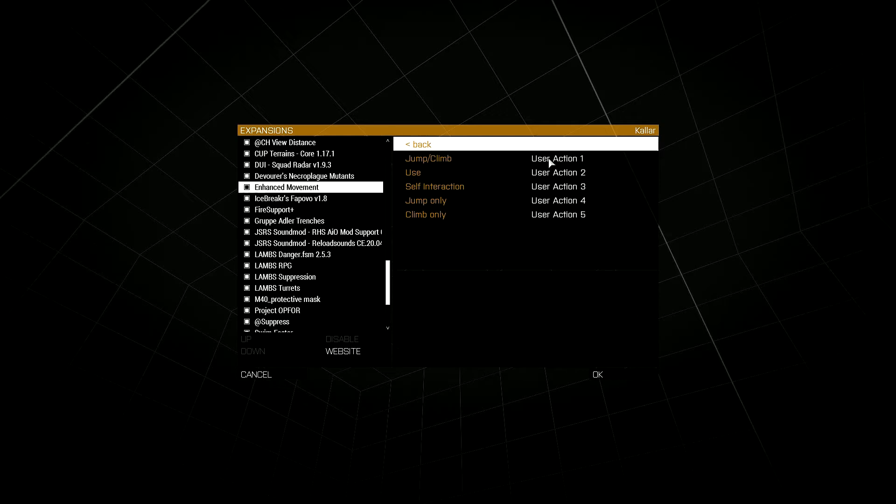
pyautogui.moveTo(590, 170)
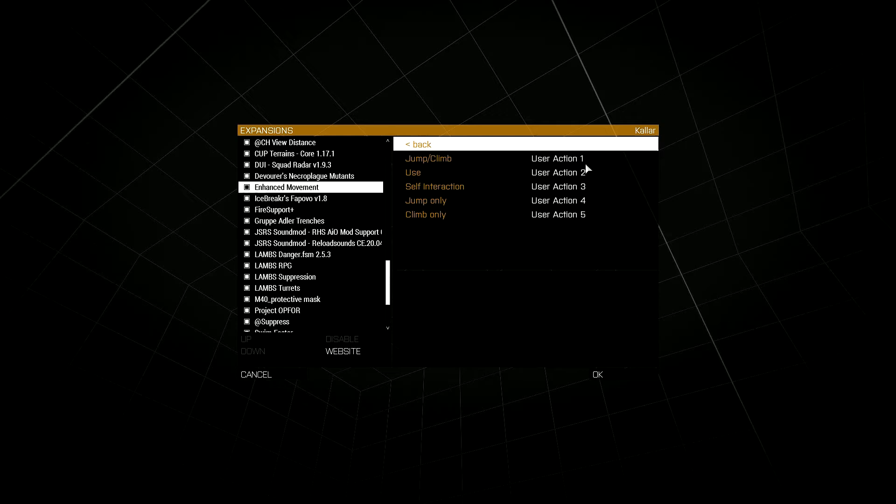
pyautogui.moveTo(429, 161)
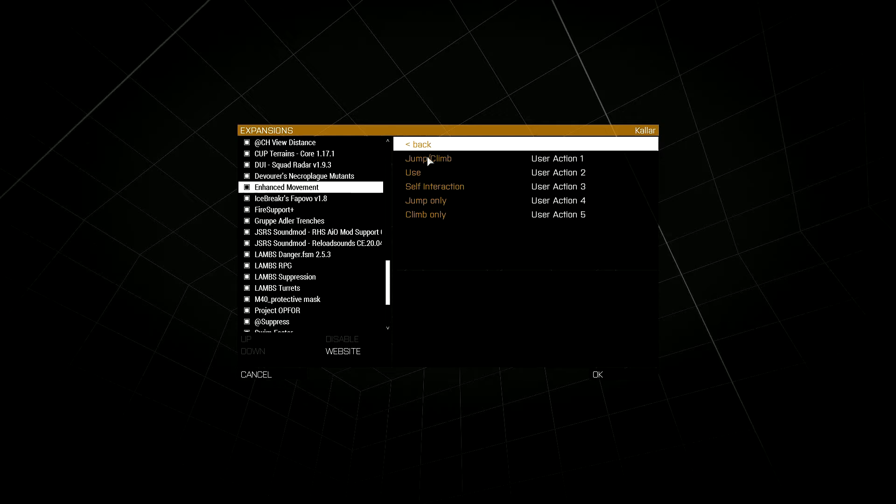
# Browse the User Action choices list for a binding, then close the Expansions dialog back to the main menu.
pyautogui.scroll(-3)
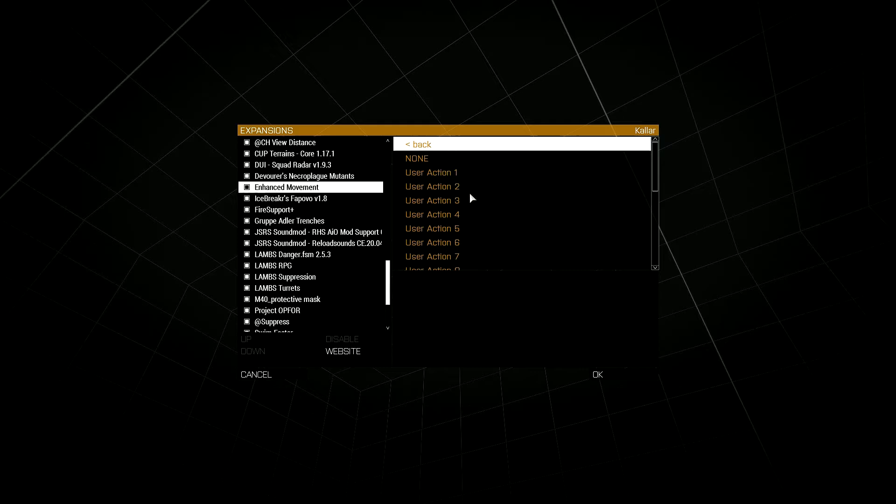
pyautogui.scroll(-3)
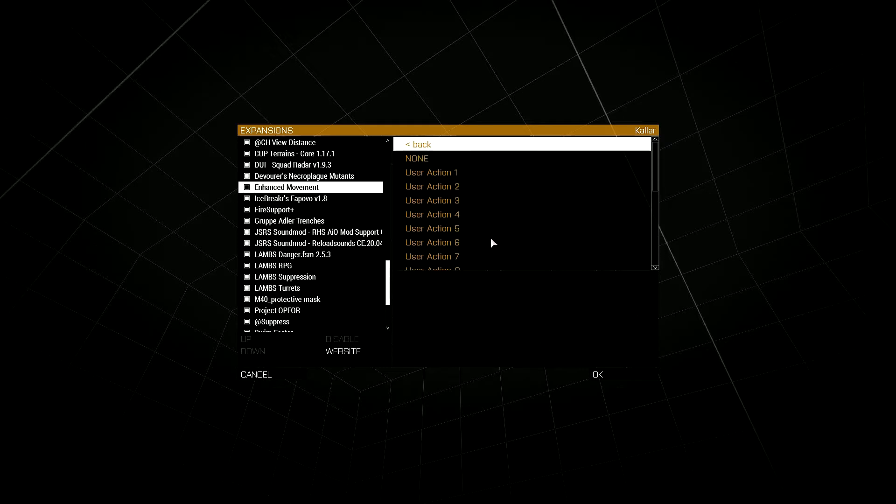
pyautogui.scroll(-3)
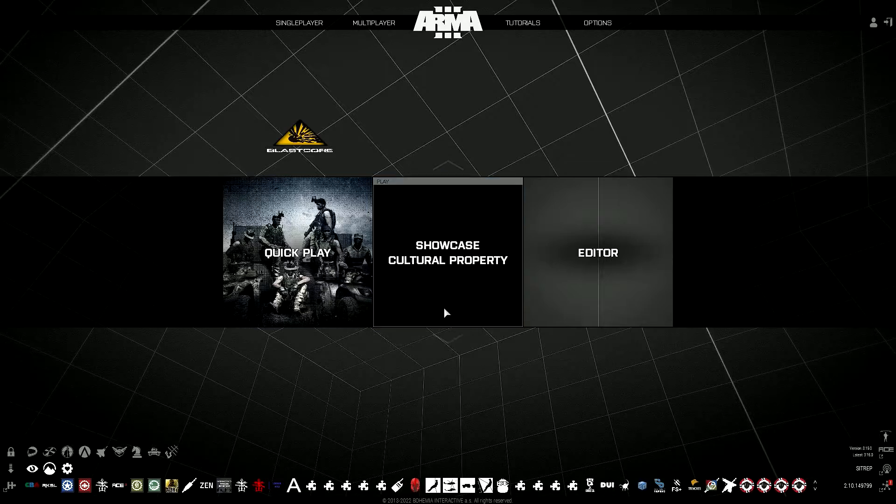
# Launch the ACE Arsenal virtual reality scenario from the tutorials list.
pyautogui.click(524, 23)
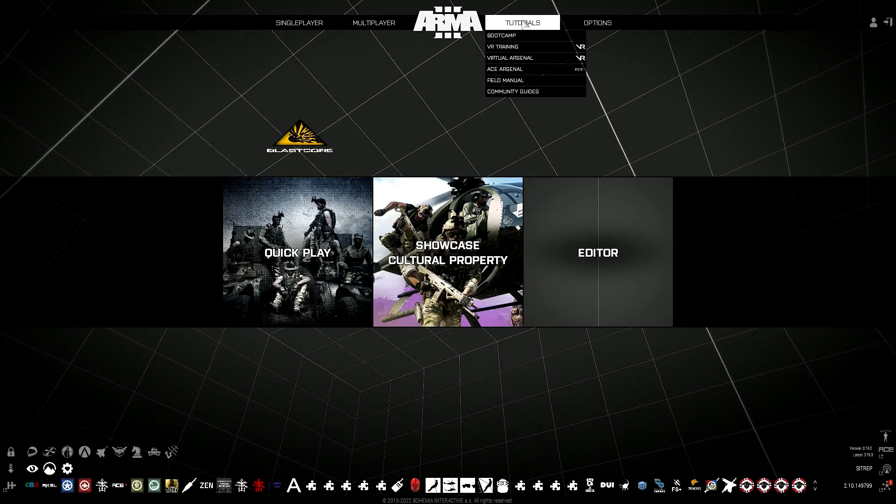
pyautogui.click(505, 69)
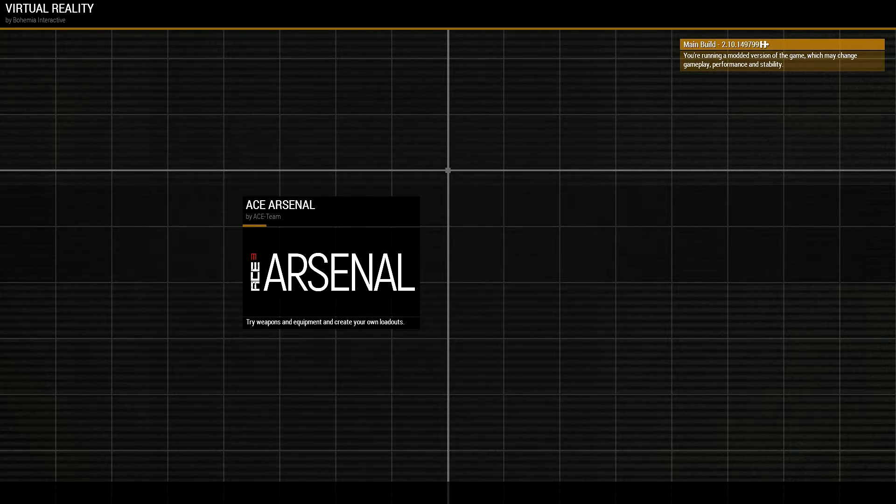
# Leave the loaded ACE Arsenal and pause the mission with the Extended Debug Console showing.
pyautogui.click(330, 271)
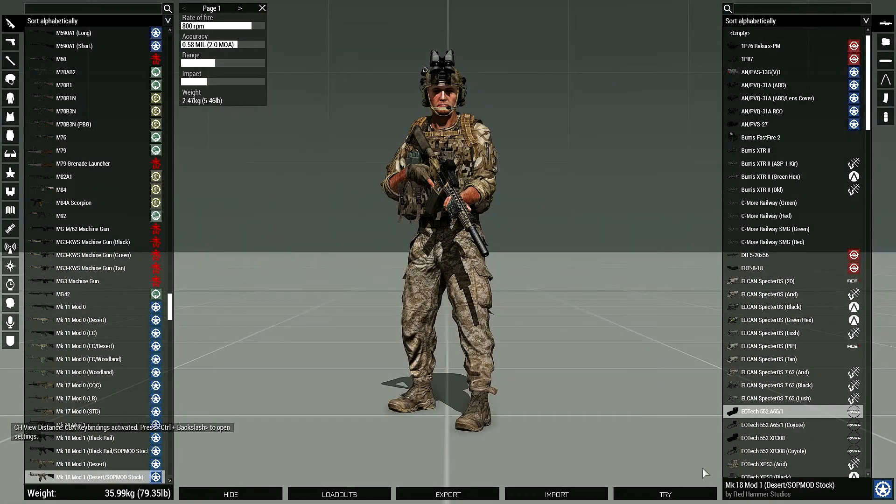
pyautogui.click(666, 494)
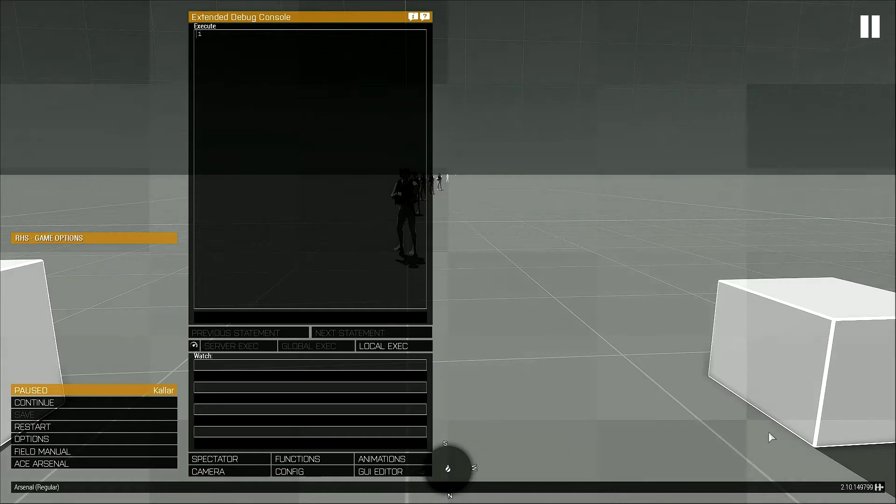
pyautogui.moveTo(30, 438)
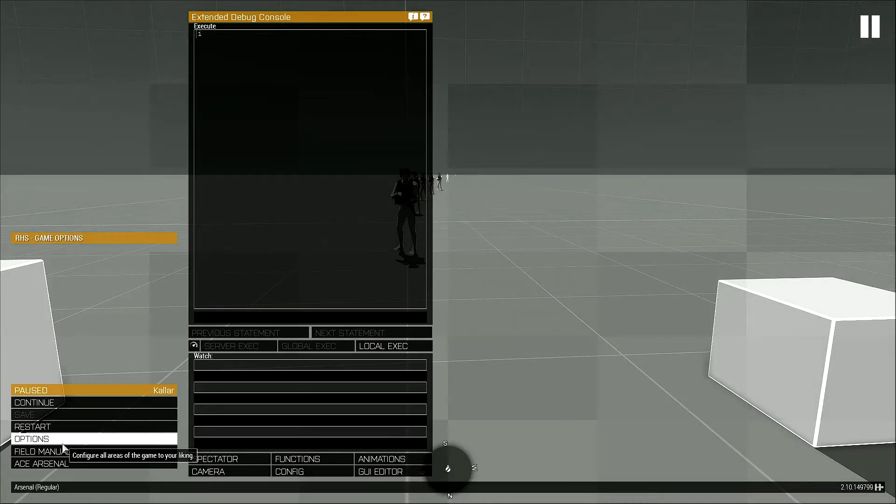
# Open the keyboard controls settings from the pause menu's Options.
pyautogui.click(32, 439)
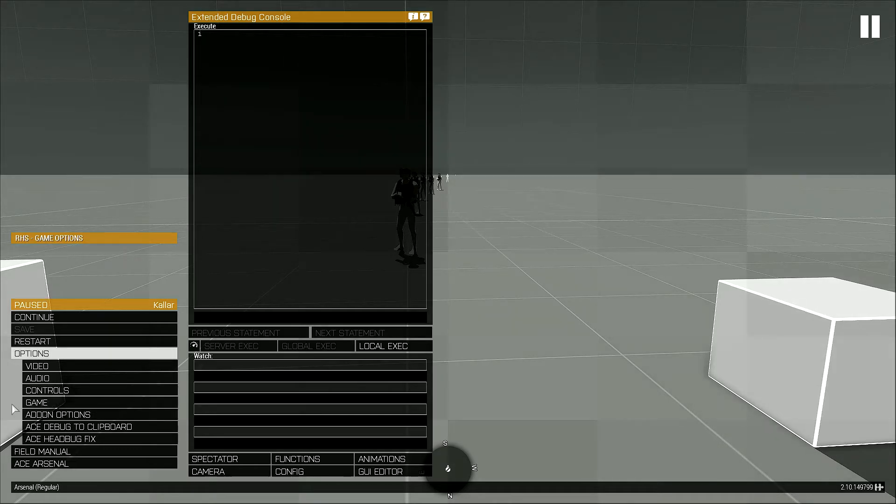
pyautogui.moveTo(82, 410)
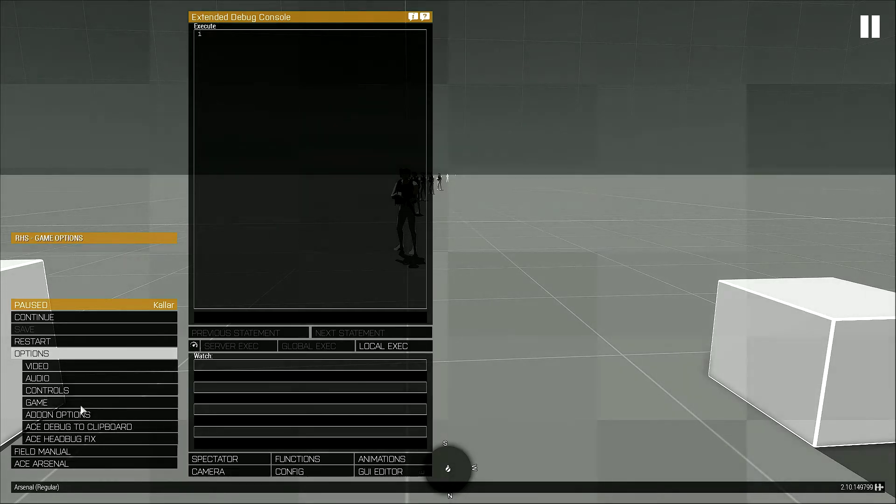
pyautogui.moveTo(82, 391)
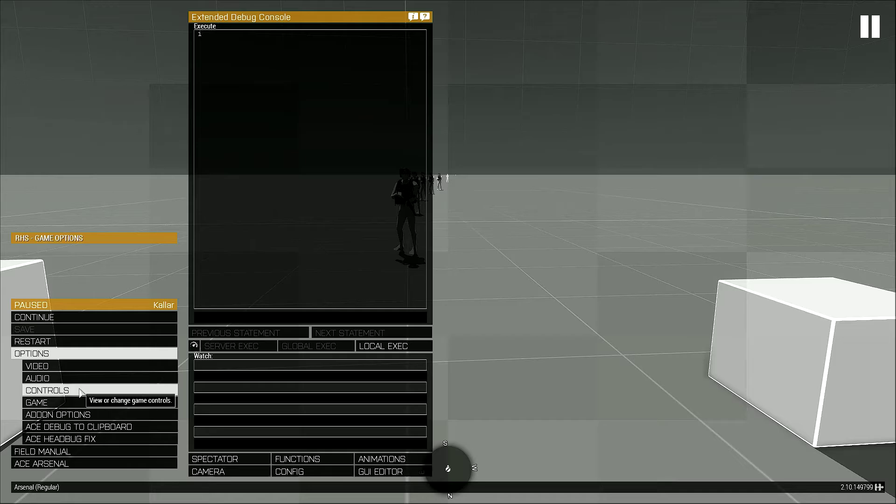
pyautogui.click(46, 390)
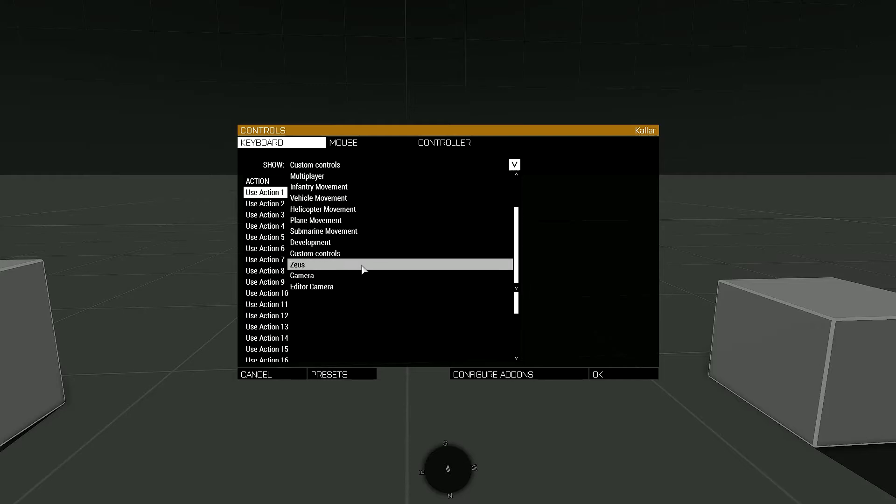
# Show the Custom controls category, where Use Action 1 is bound to 3, and browse the category list.
pyautogui.click(315, 254)
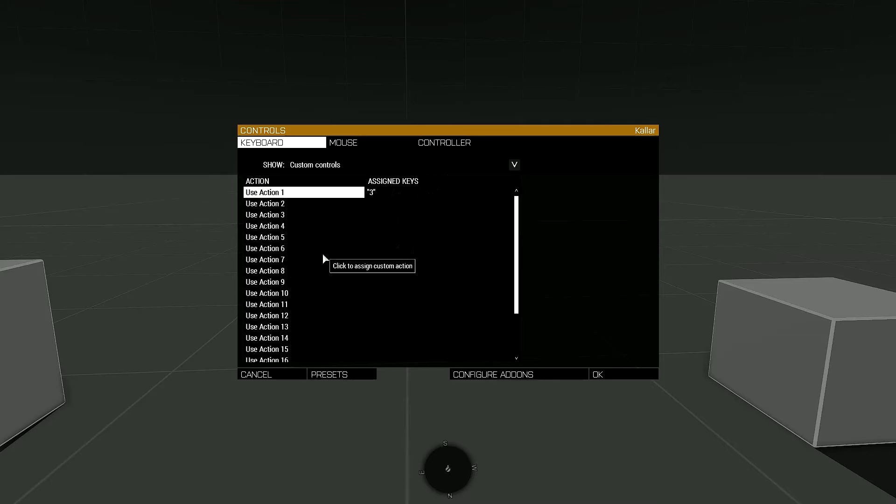
pyautogui.moveTo(278, 233)
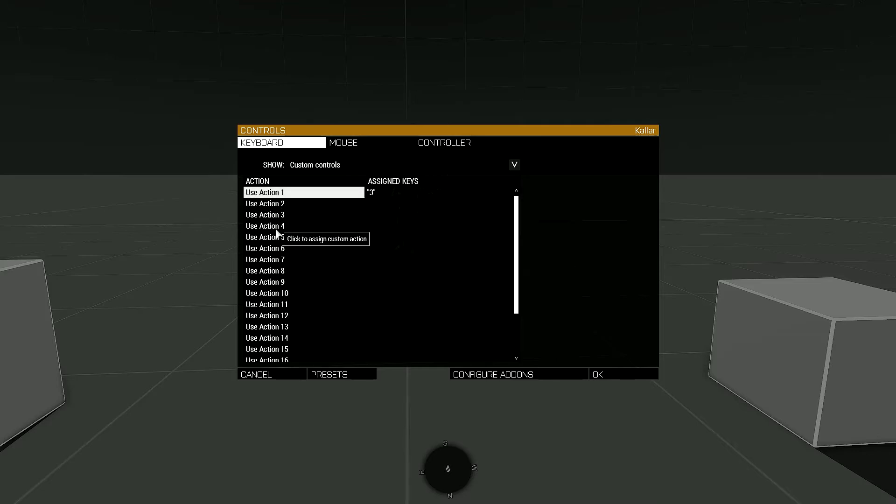
pyautogui.scroll(-3)
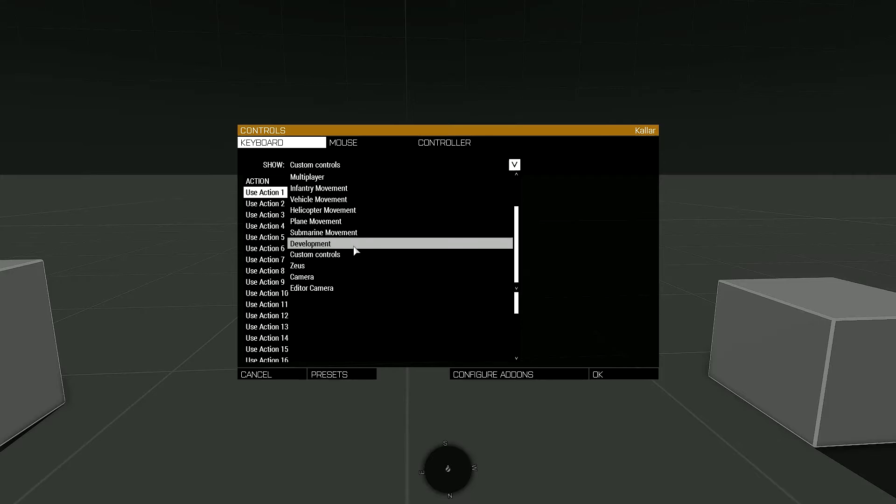
pyautogui.moveTo(573, 248)
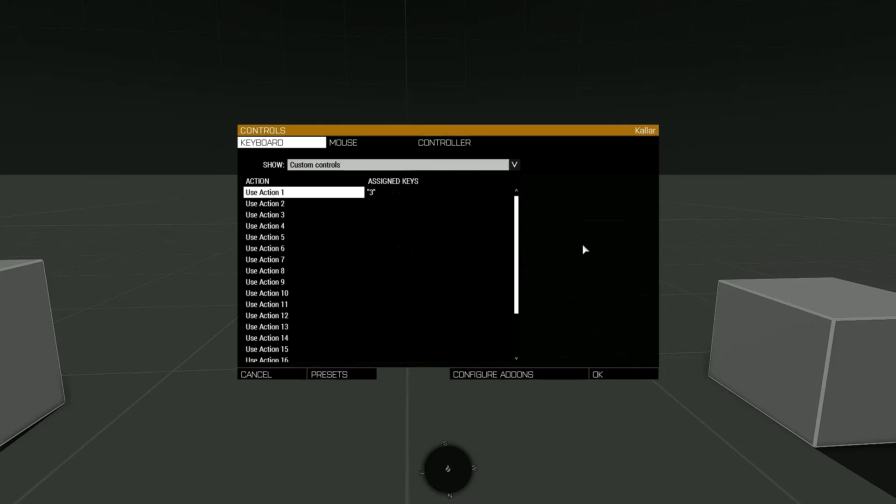
pyautogui.moveTo(495, 390)
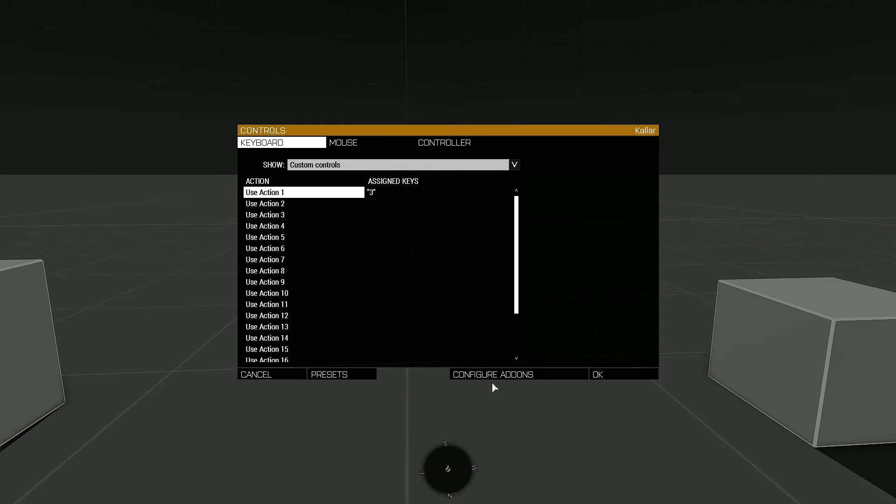
pyautogui.moveTo(486, 383)
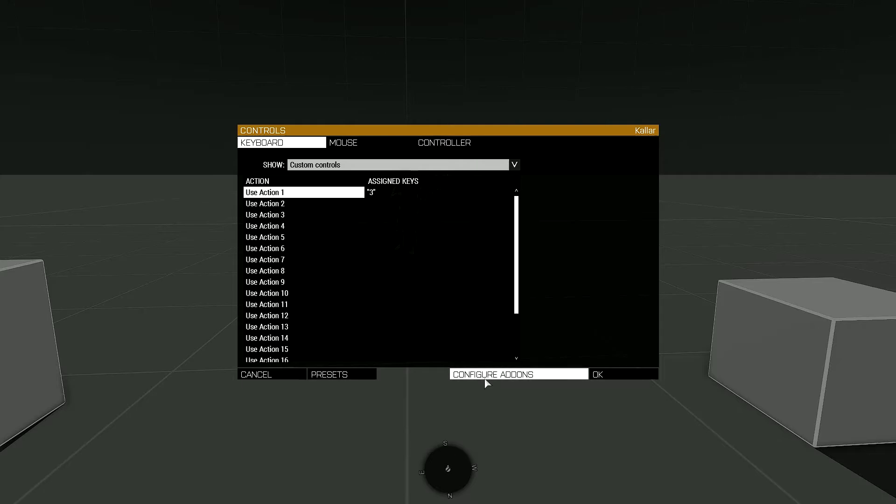
# Show ACE Movement's addon bindings — Climb on Ctrl+V, Vehicle quick mount on Enter — and select Climb.
pyautogui.click(519, 373)
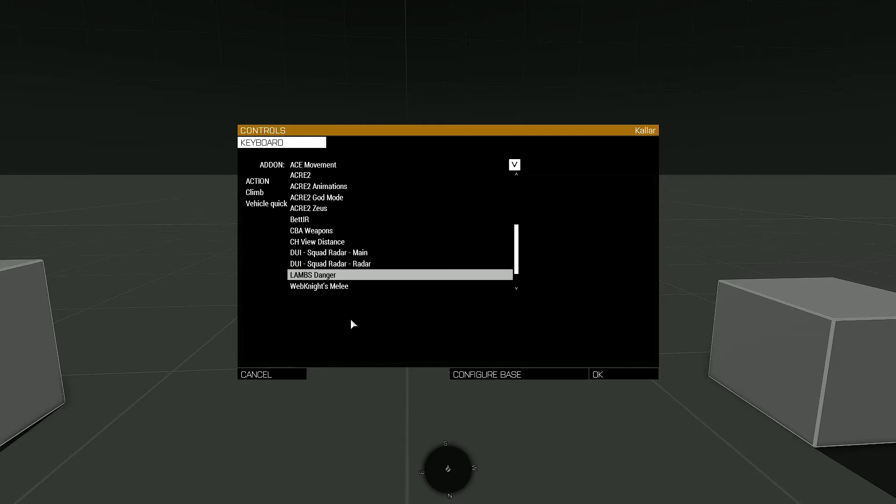
pyautogui.click(319, 285)
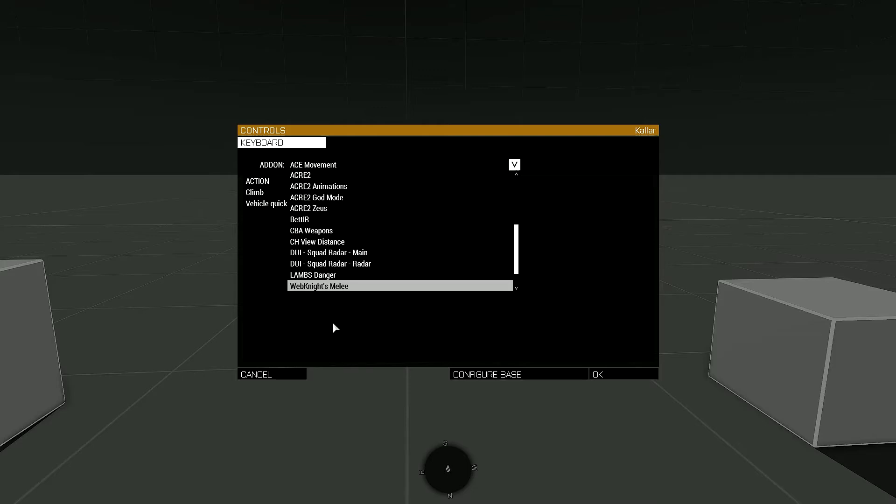
pyautogui.click(312, 164)
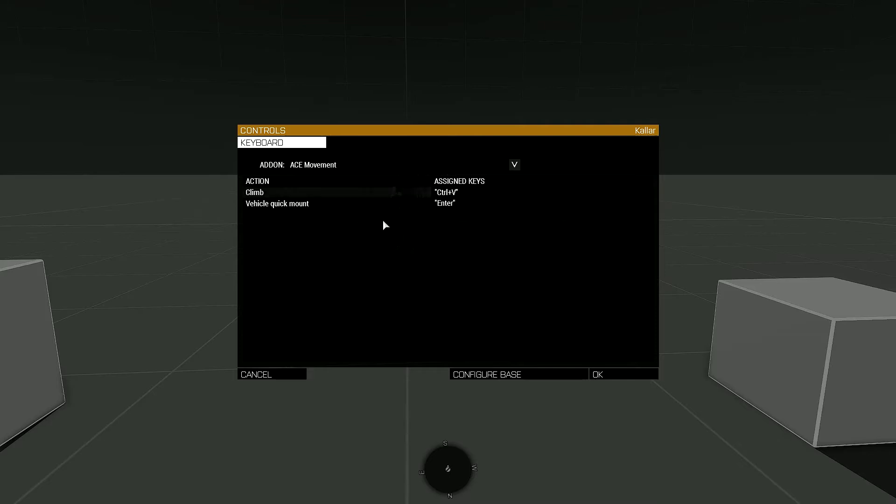
pyautogui.moveTo(355, 243)
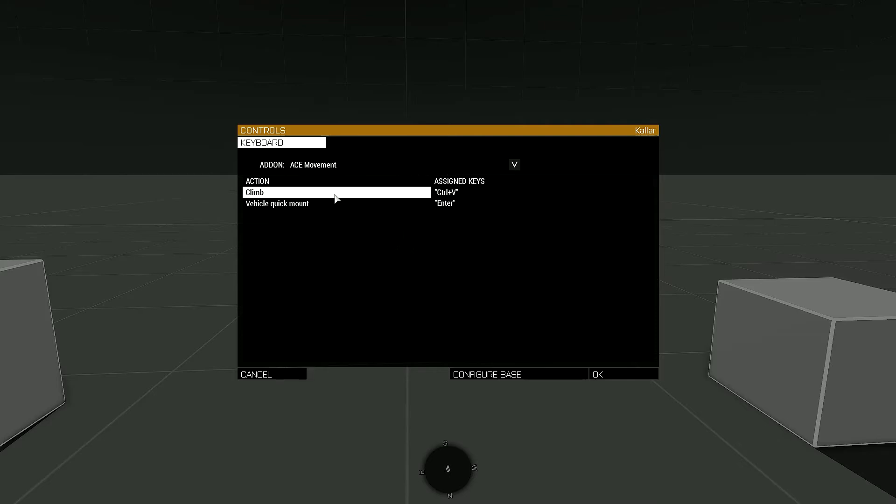
pyautogui.moveTo(359, 204)
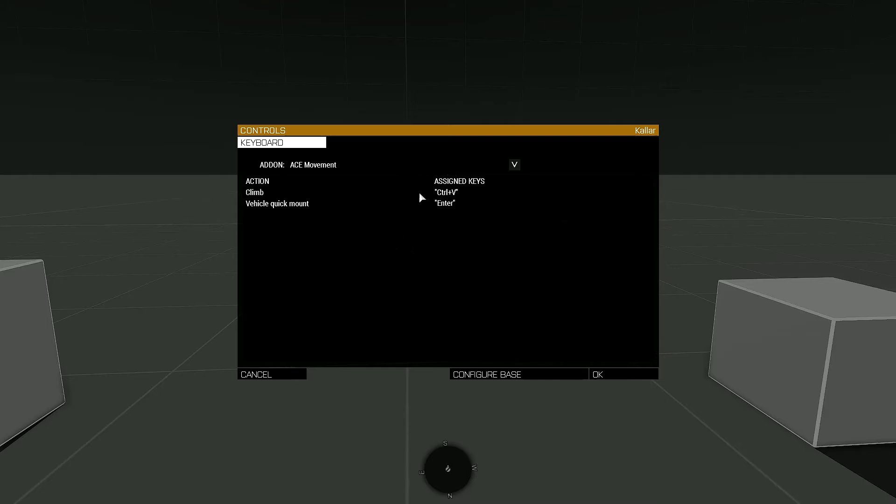
pyautogui.click(272, 192)
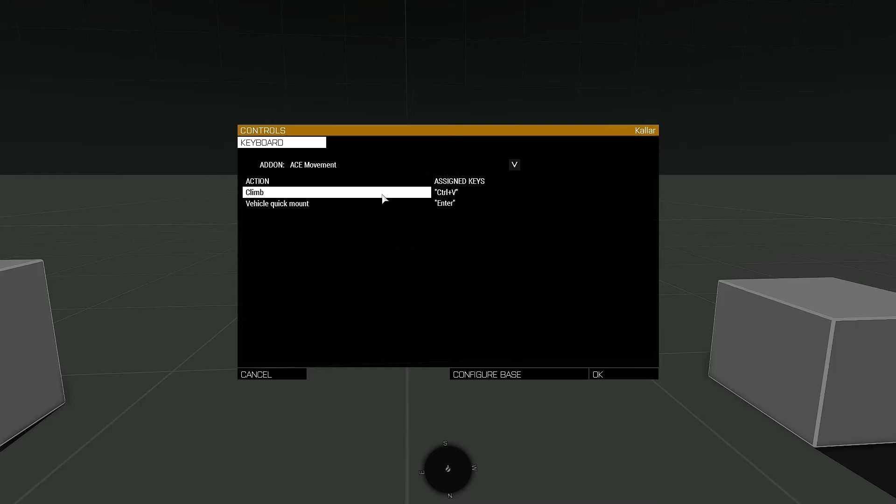
pyautogui.moveTo(393, 197)
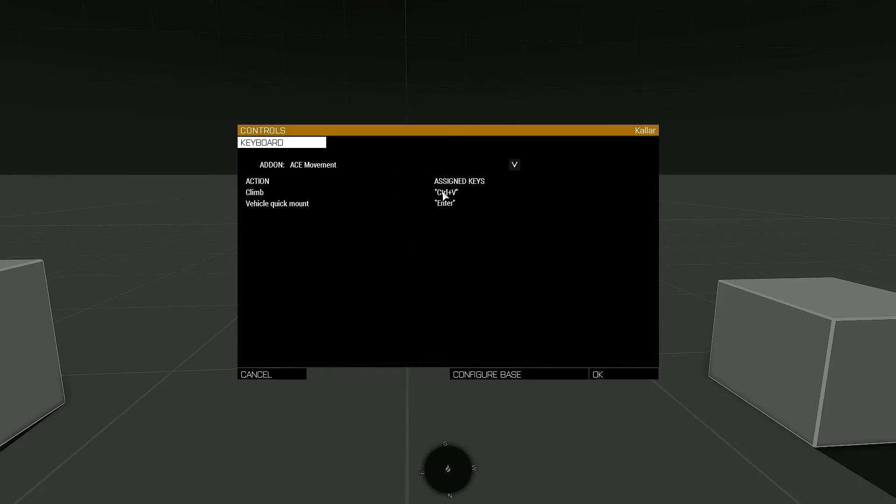
pyautogui.moveTo(404, 286)
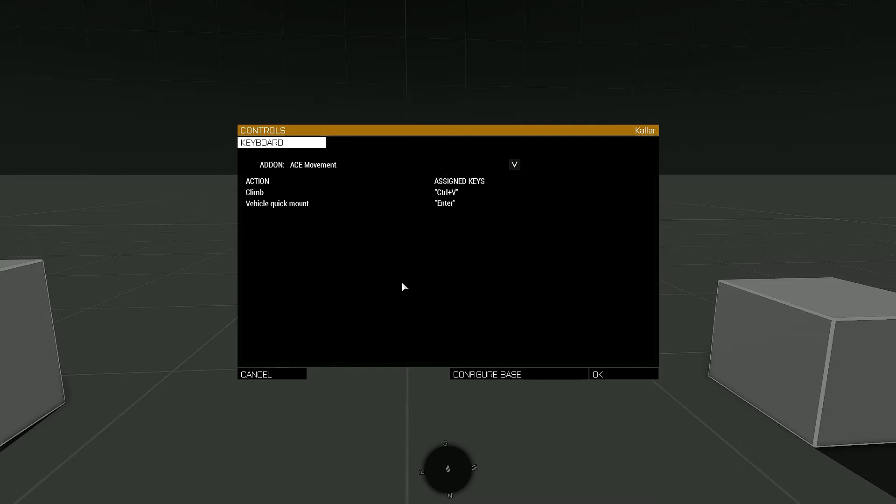
pyautogui.click(255, 192)
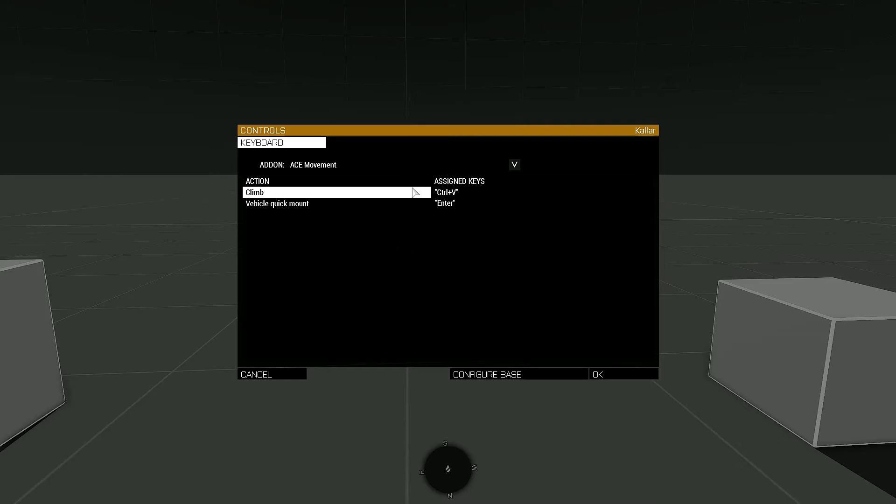
pyautogui.moveTo(604, 385)
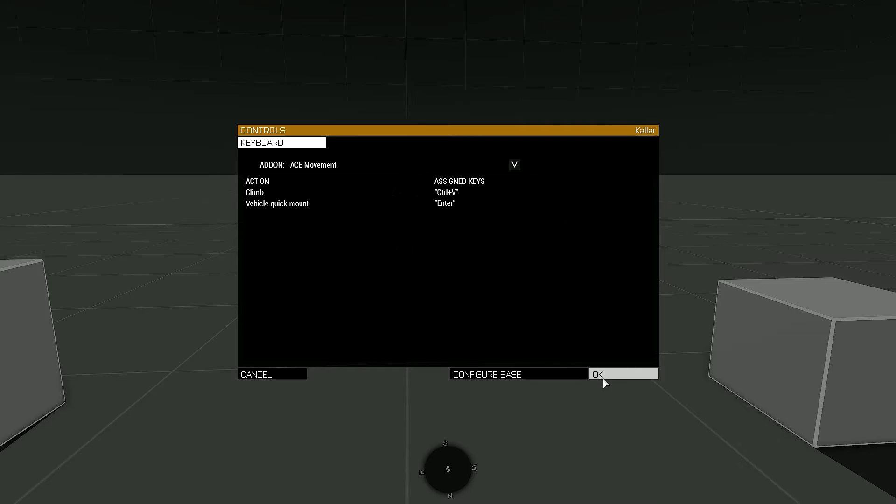
# Close the controls settings and glance at the addon game options with ACE Advanced Ballistics settings.
pyautogui.click(623, 375)
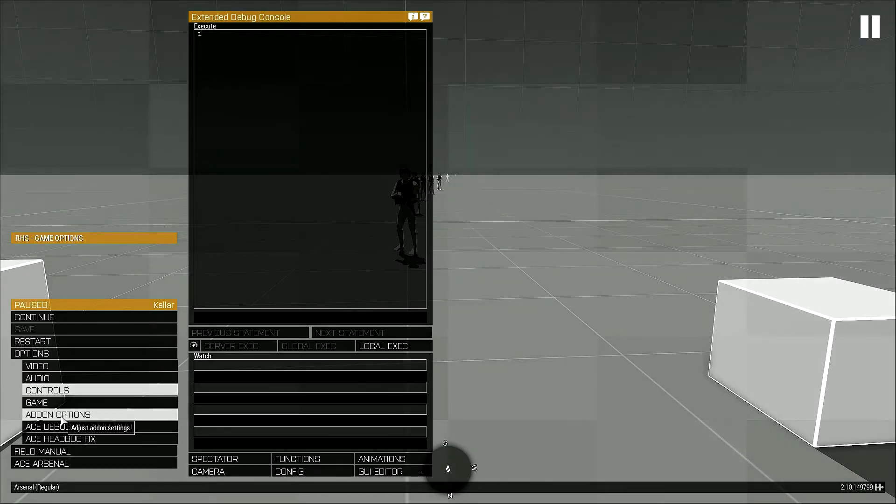
pyautogui.click(56, 415)
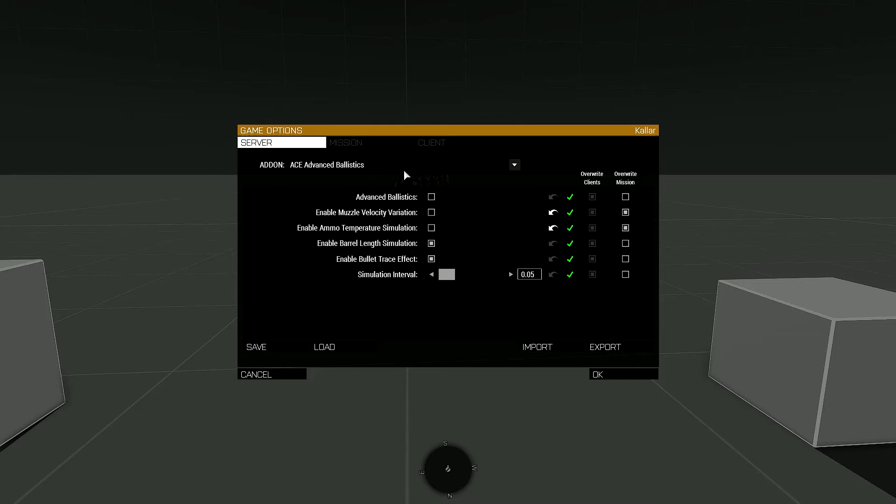
pyautogui.click(514, 164)
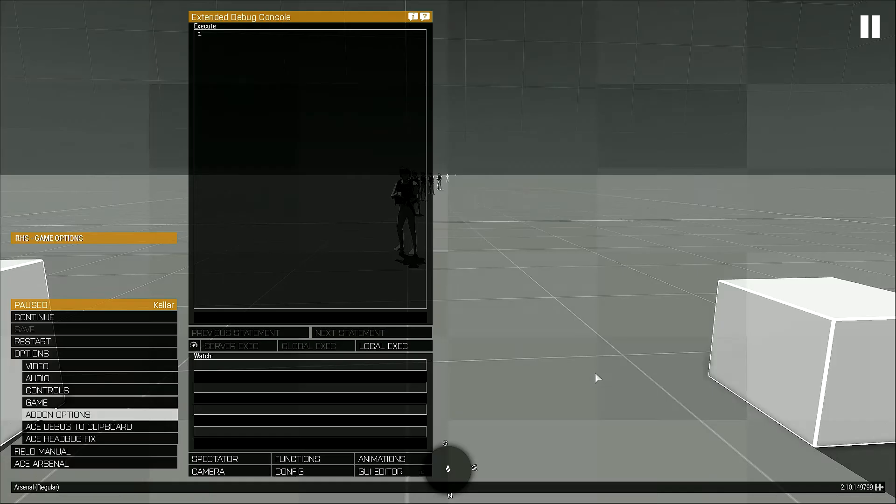
pyautogui.moveTo(538, 386)
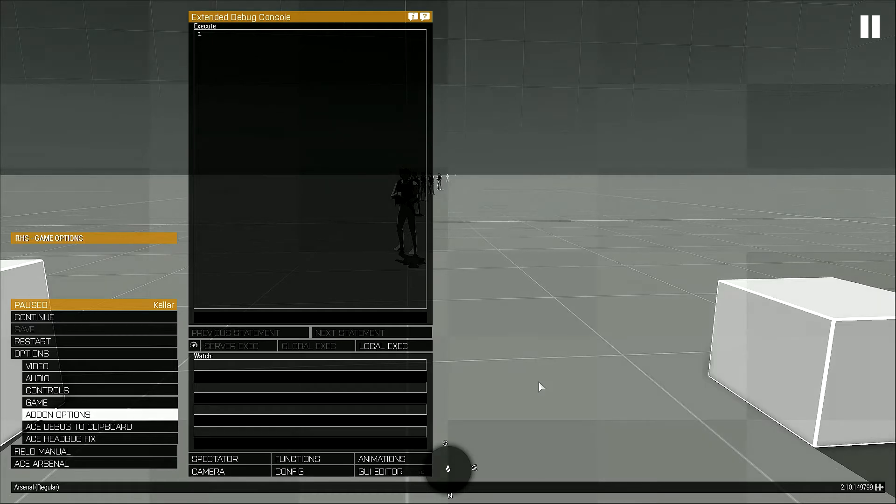
pyautogui.moveTo(494, 315)
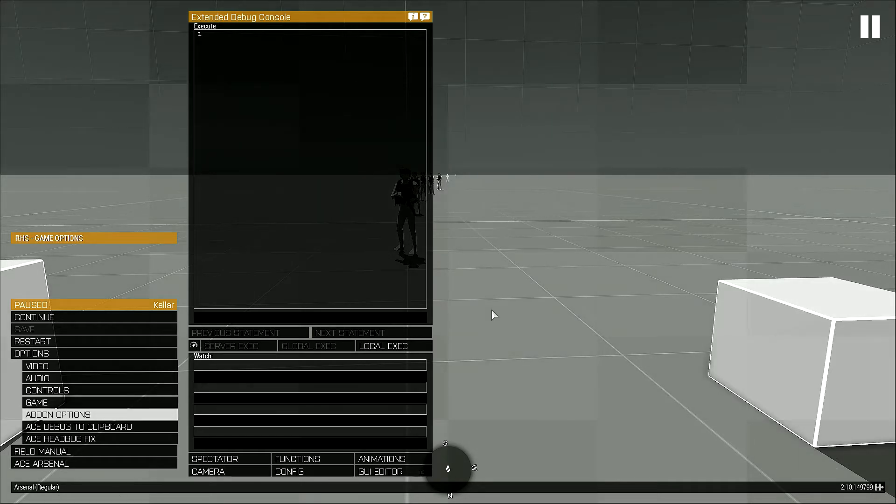
pyautogui.moveTo(486, 333)
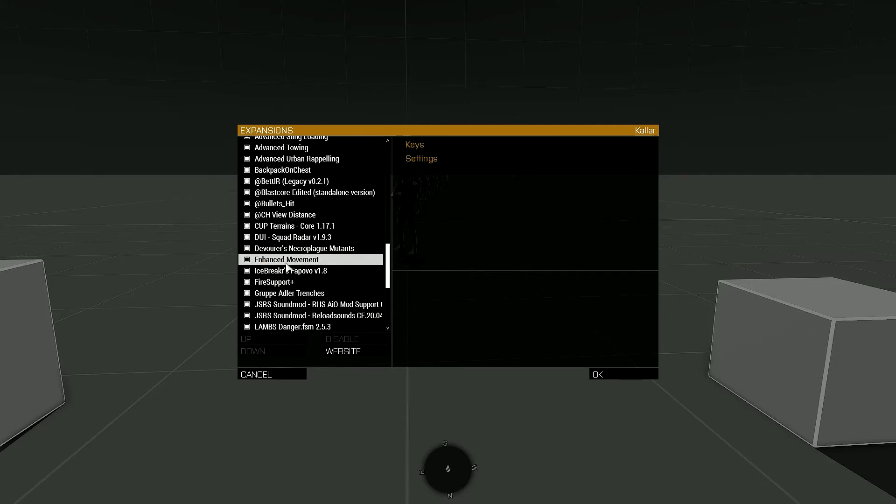
pyautogui.moveTo(611, 378)
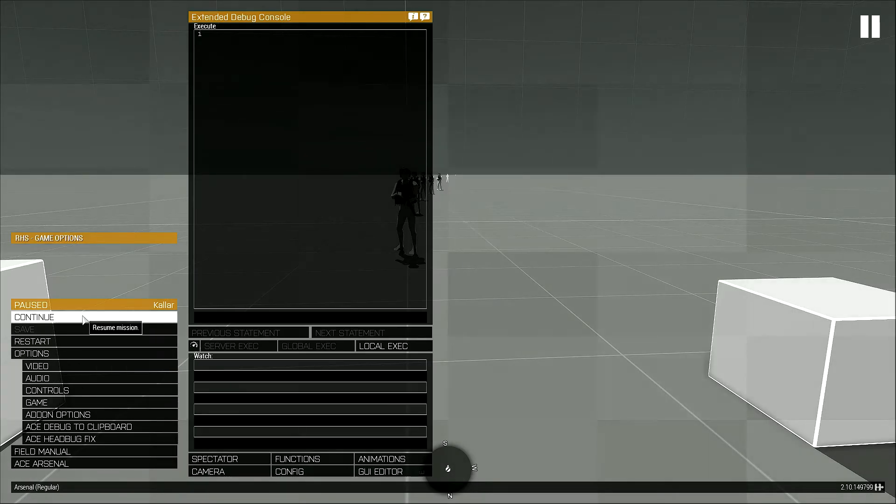
# Resume the mission, returning to the VR arena.
pyautogui.click(35, 317)
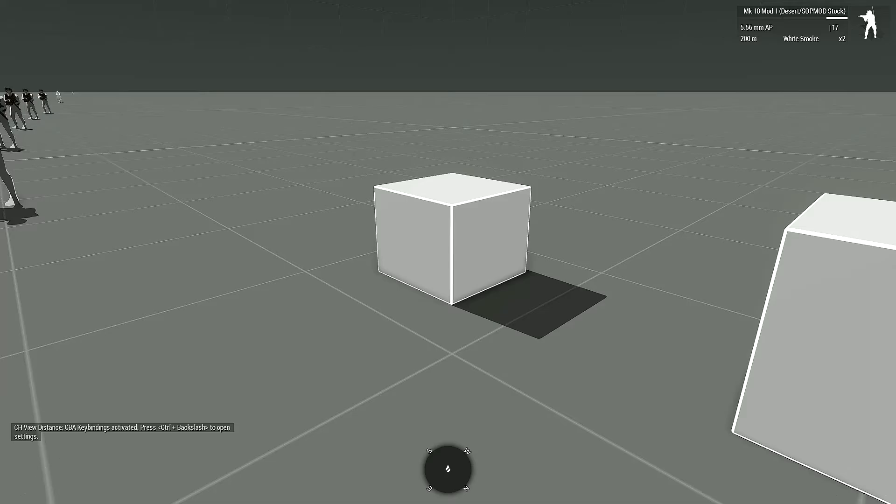